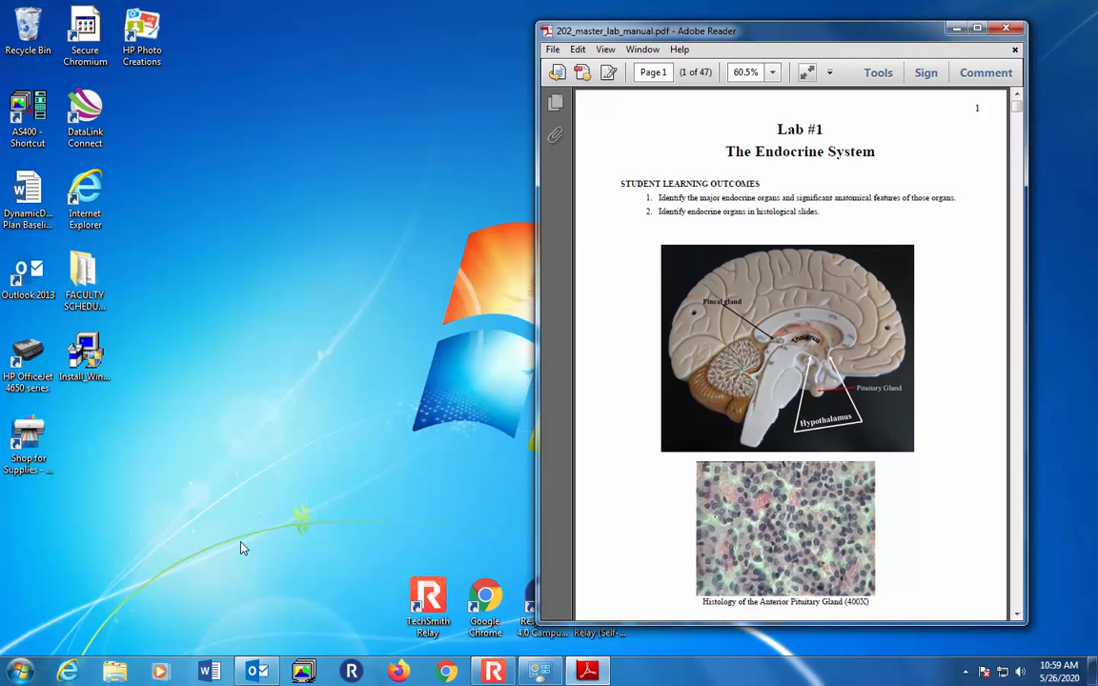
pyautogui.moveTo(240, 545)
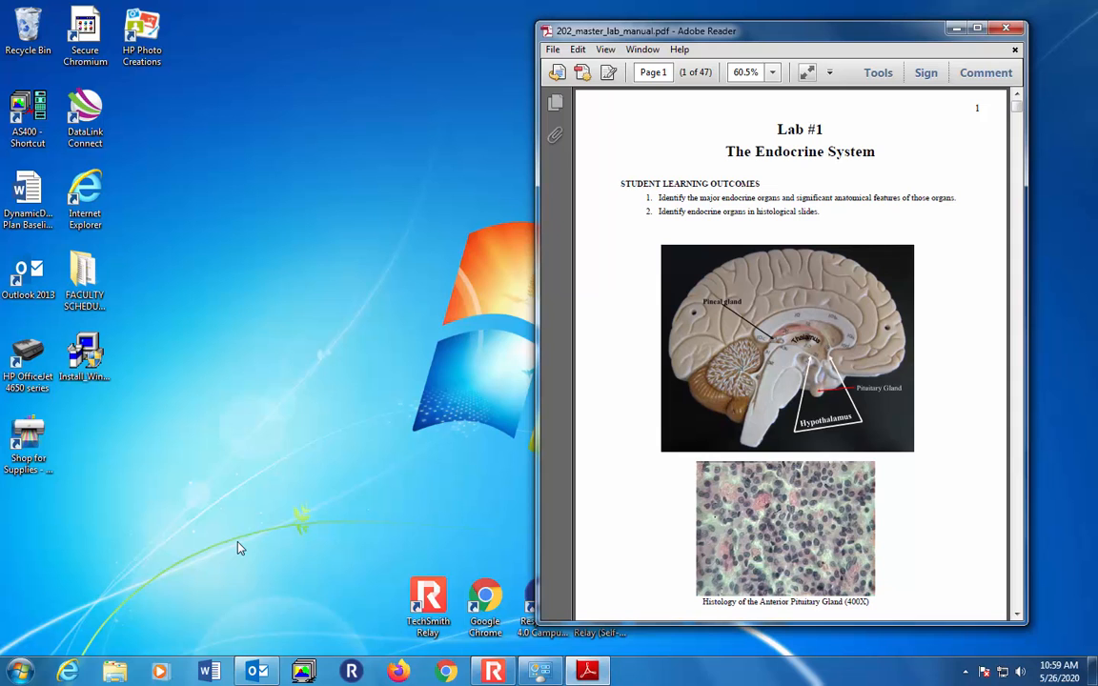
pyautogui.moveTo(240, 582)
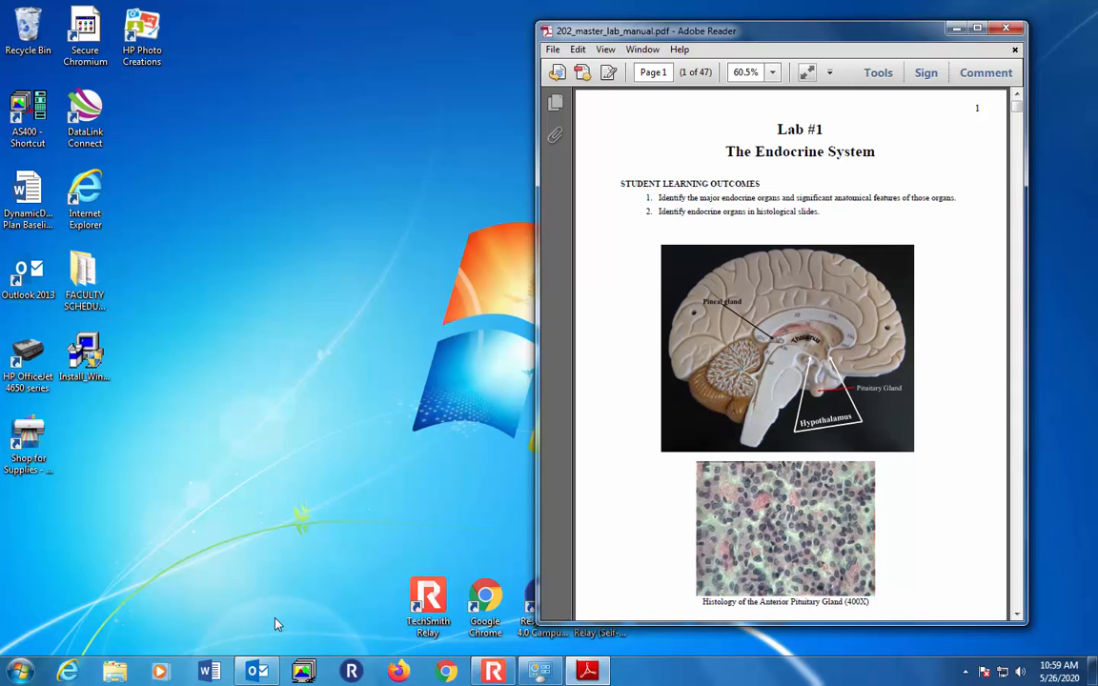
pyautogui.moveTo(881, 404)
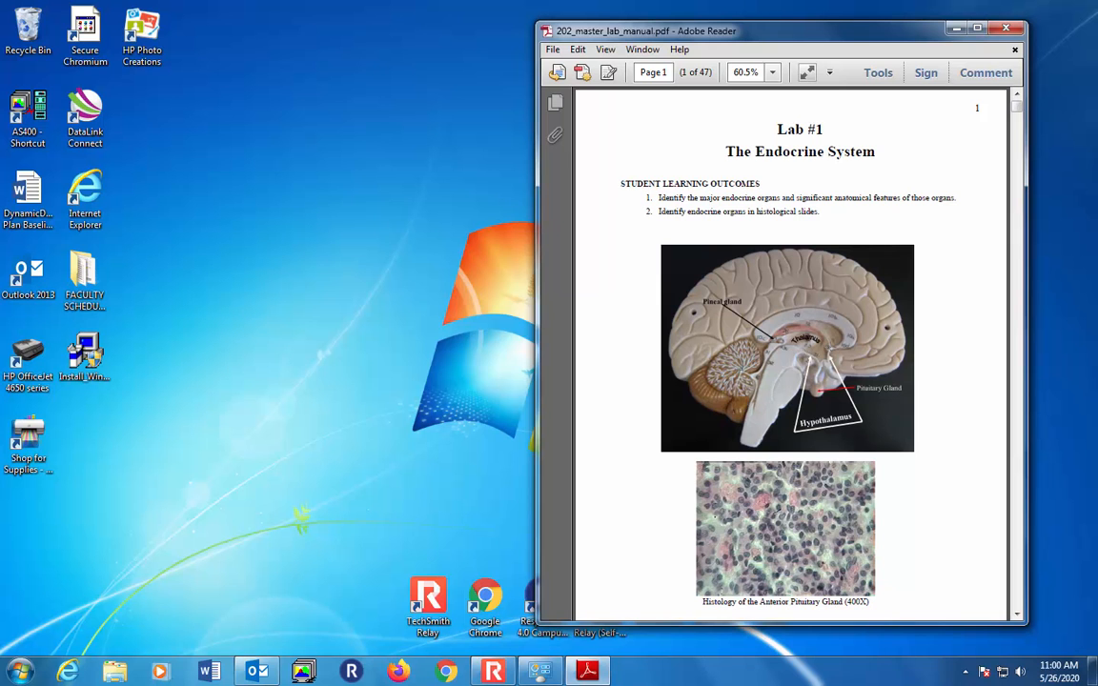
pyautogui.moveTo(796, 366)
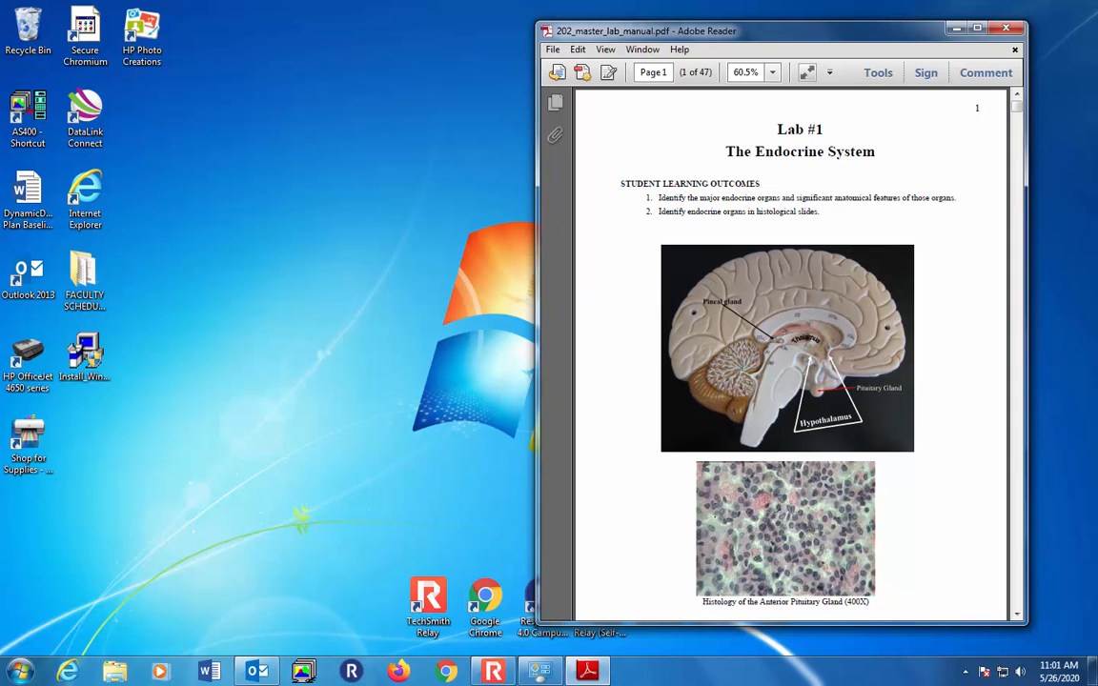
pyautogui.moveTo(905, 530)
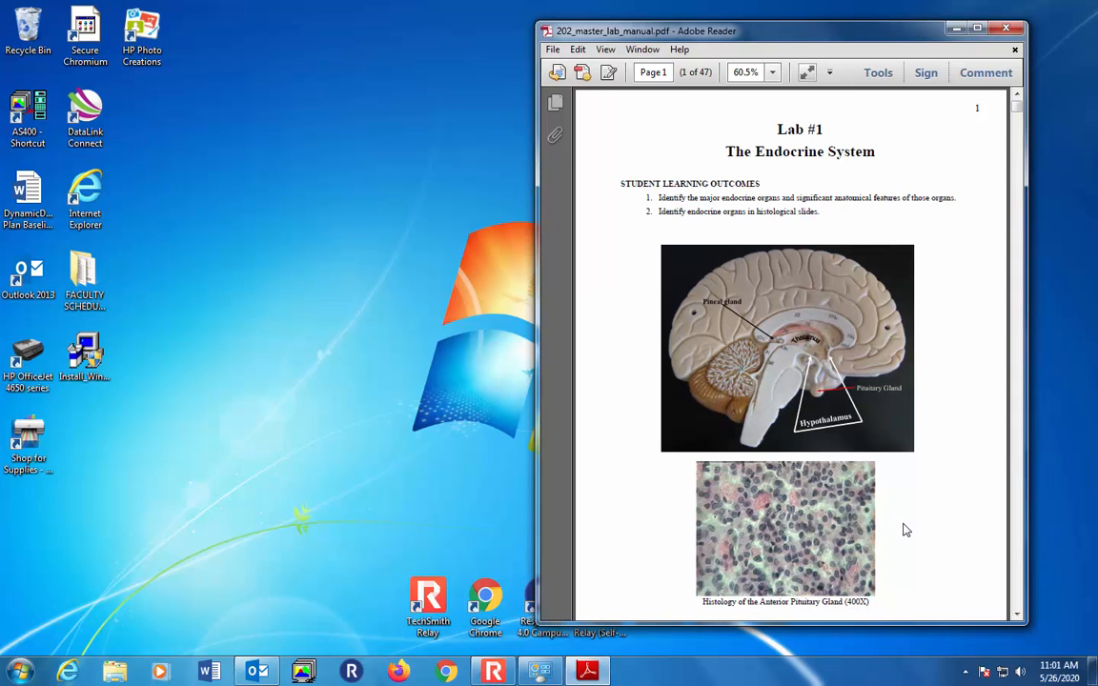
pyautogui.moveTo(925, 526)
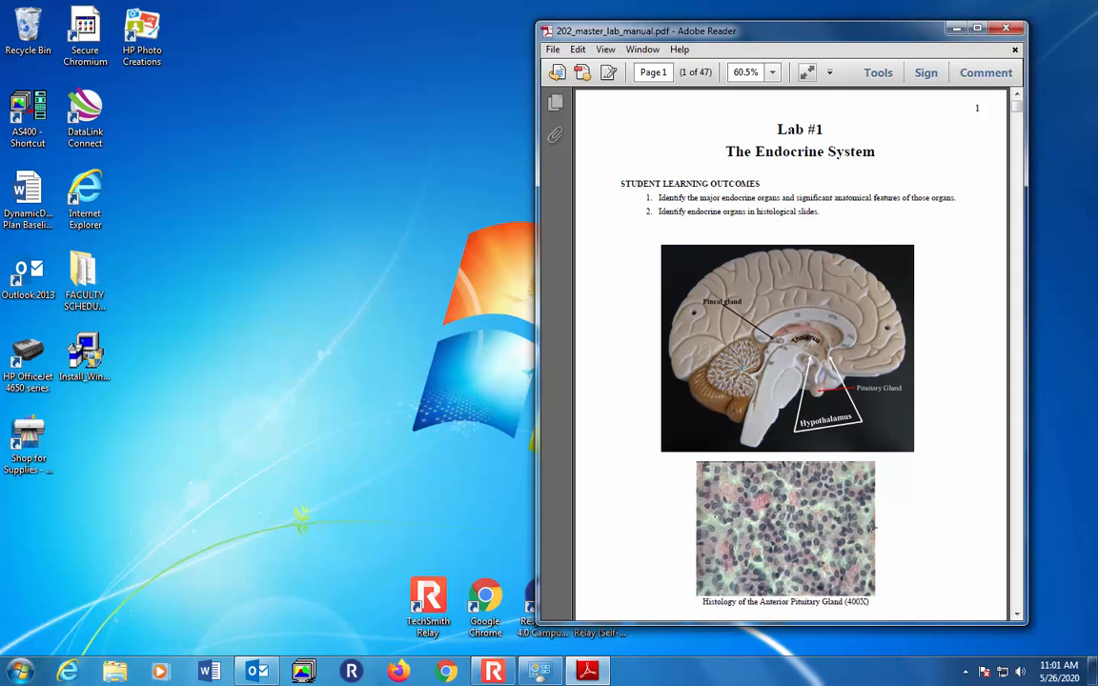
pyautogui.moveTo(913, 536)
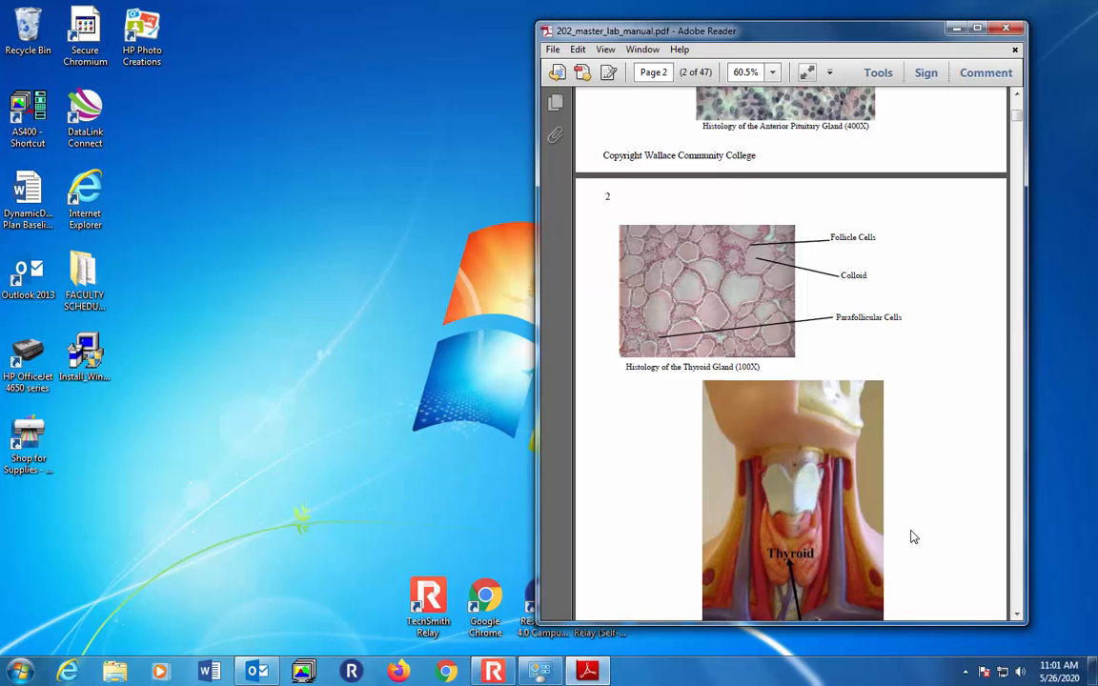
pyautogui.scroll(-3)
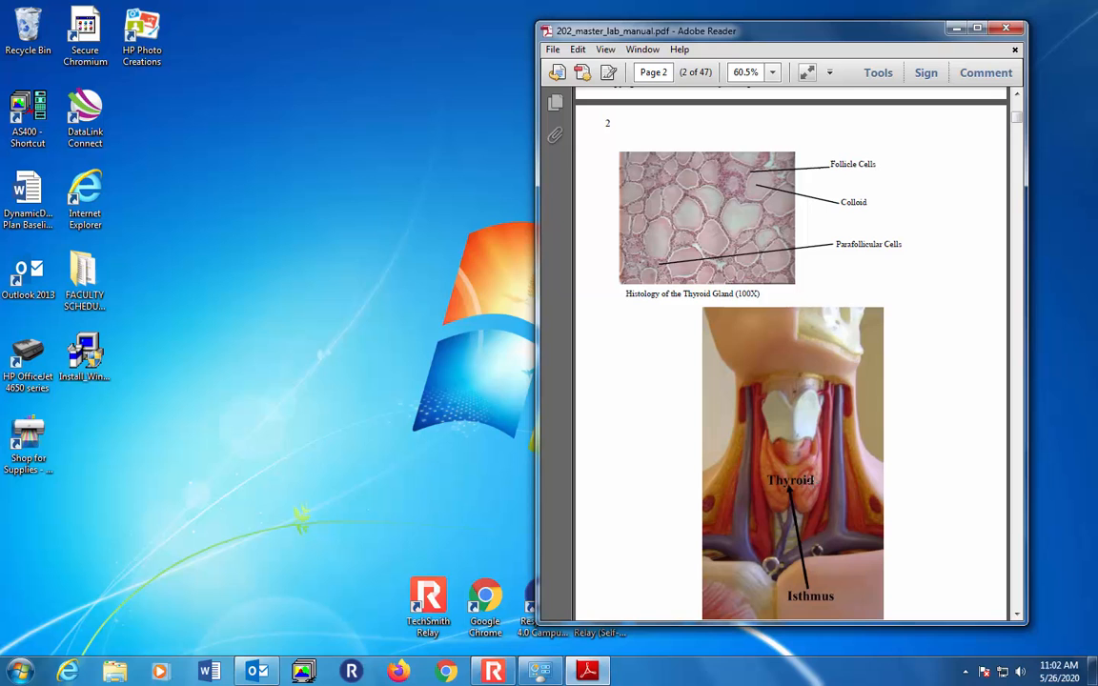
pyautogui.moveTo(931, 278)
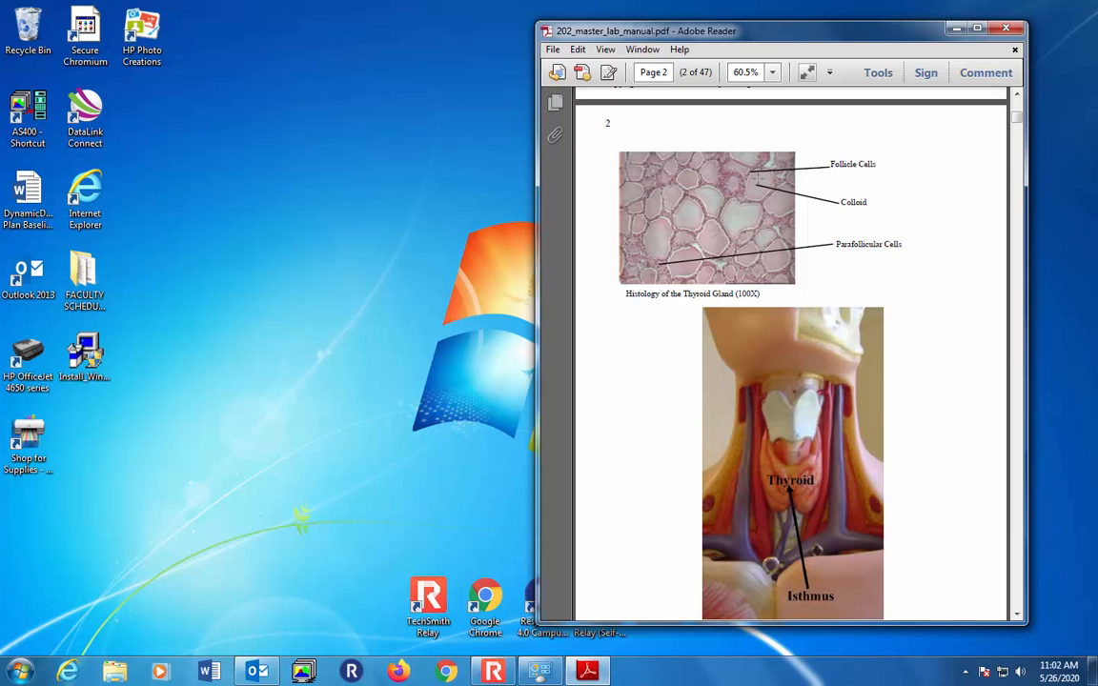
pyautogui.moveTo(759, 175)
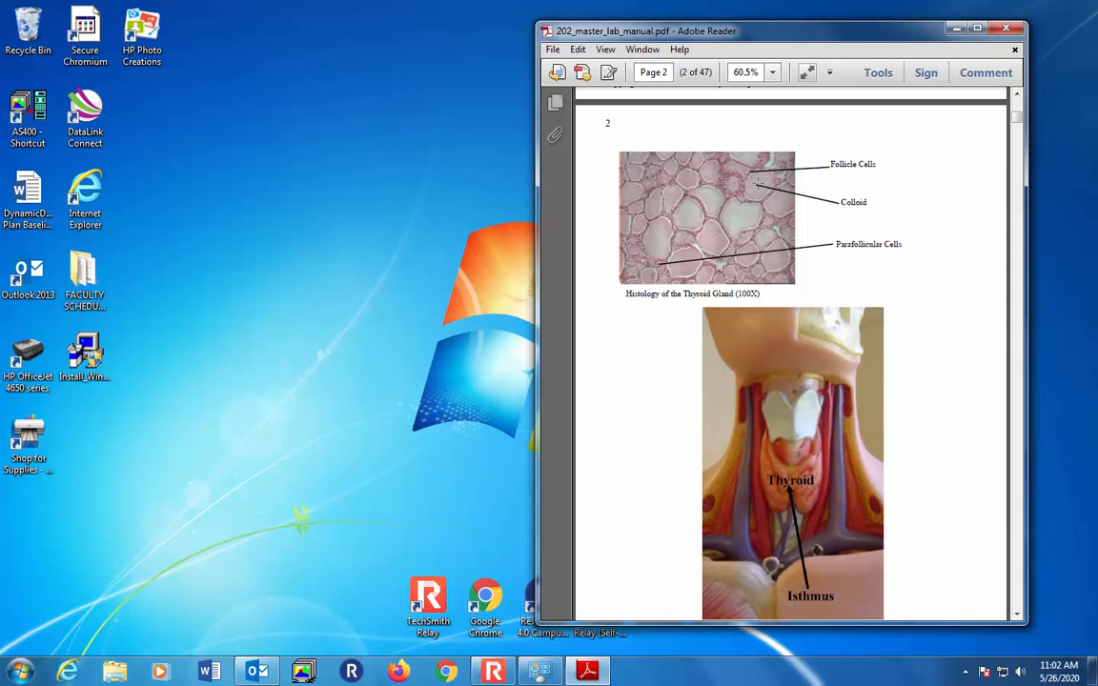
pyautogui.moveTo(827, 221)
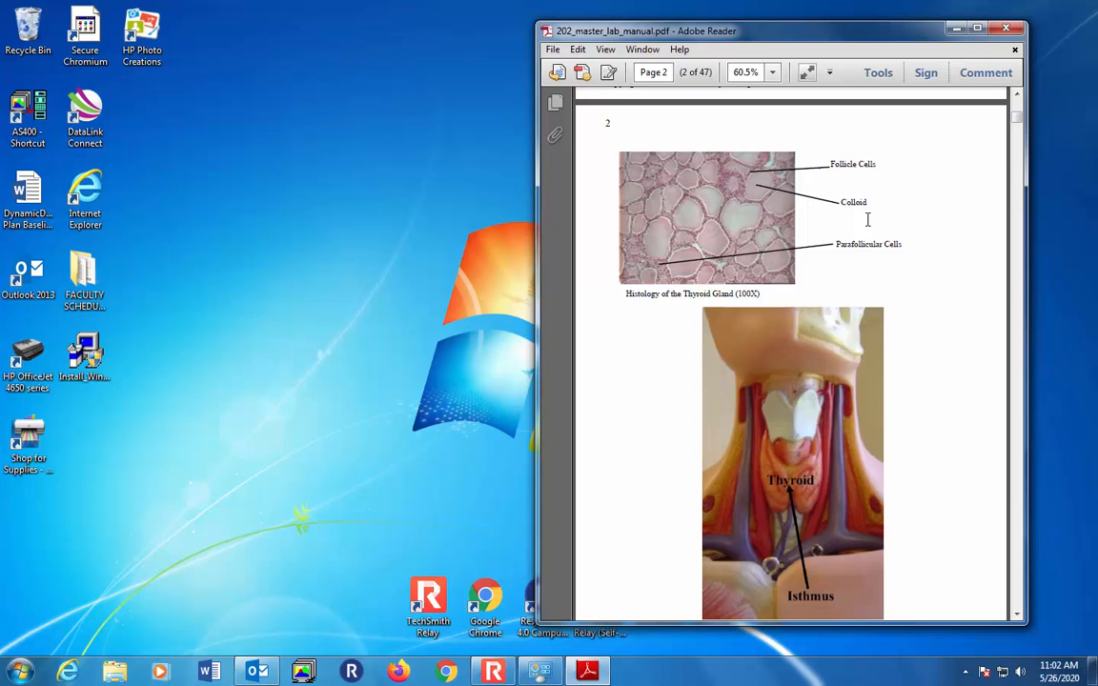
pyautogui.moveTo(875, 207)
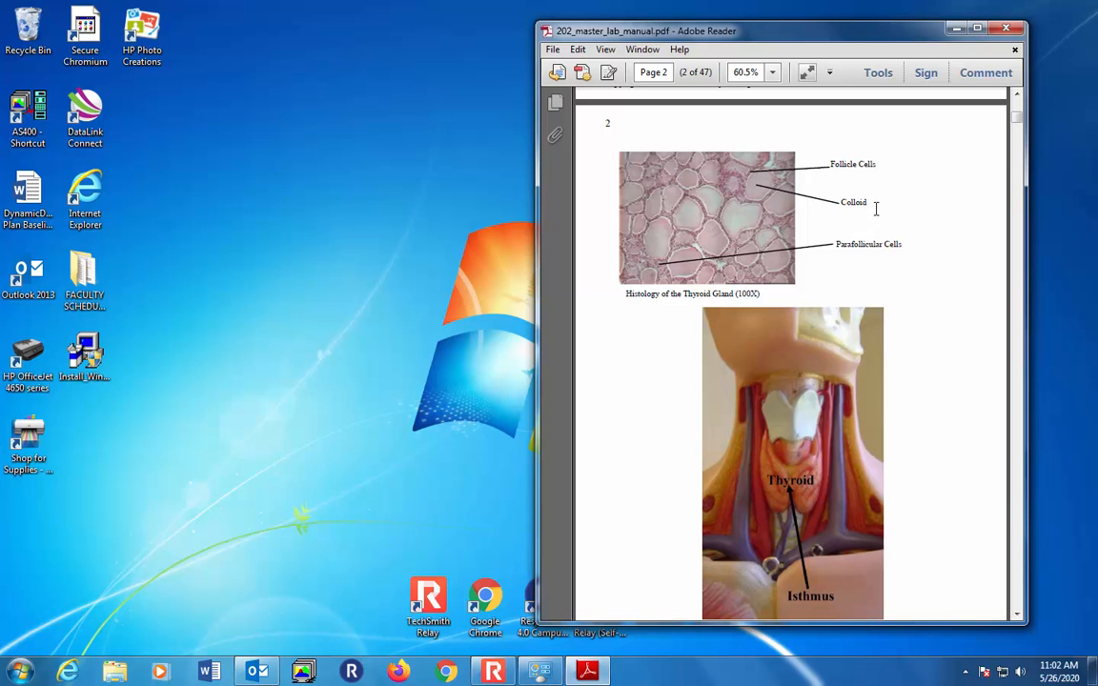
pyautogui.moveTo(875, 205)
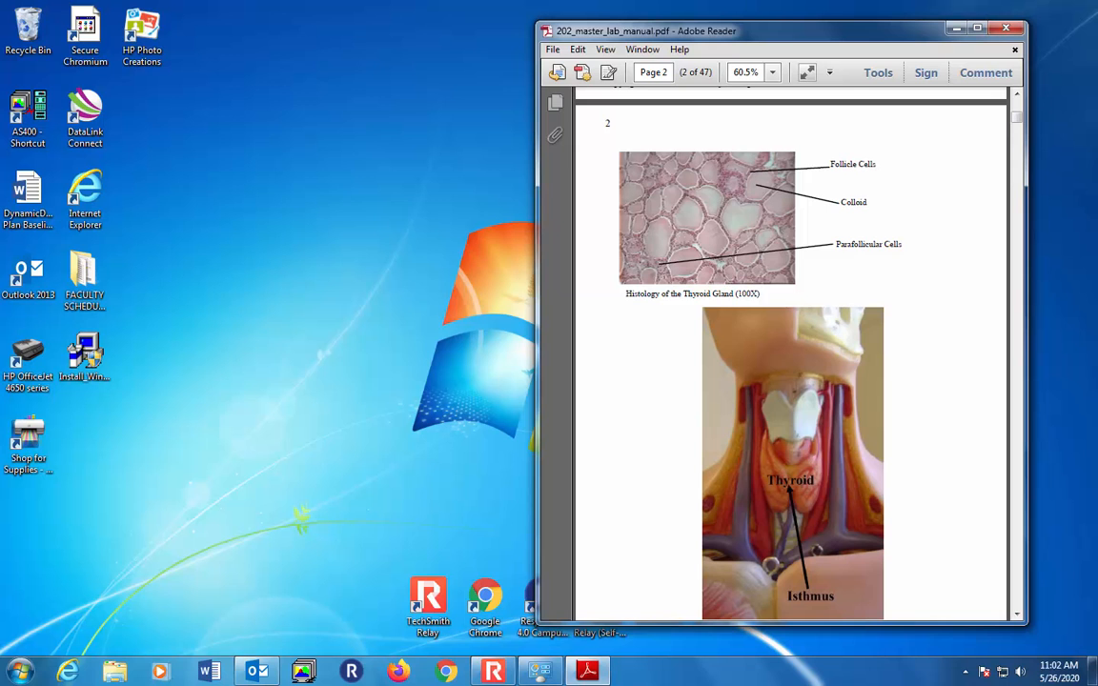
pyautogui.moveTo(938, 435)
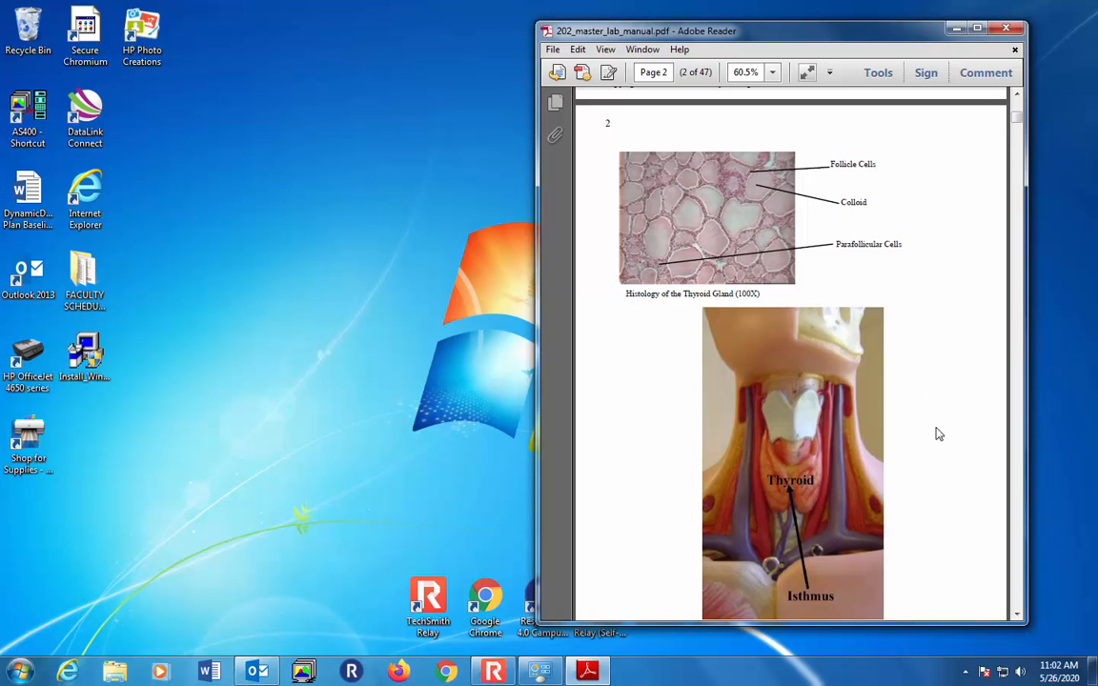
pyautogui.scroll(-3)
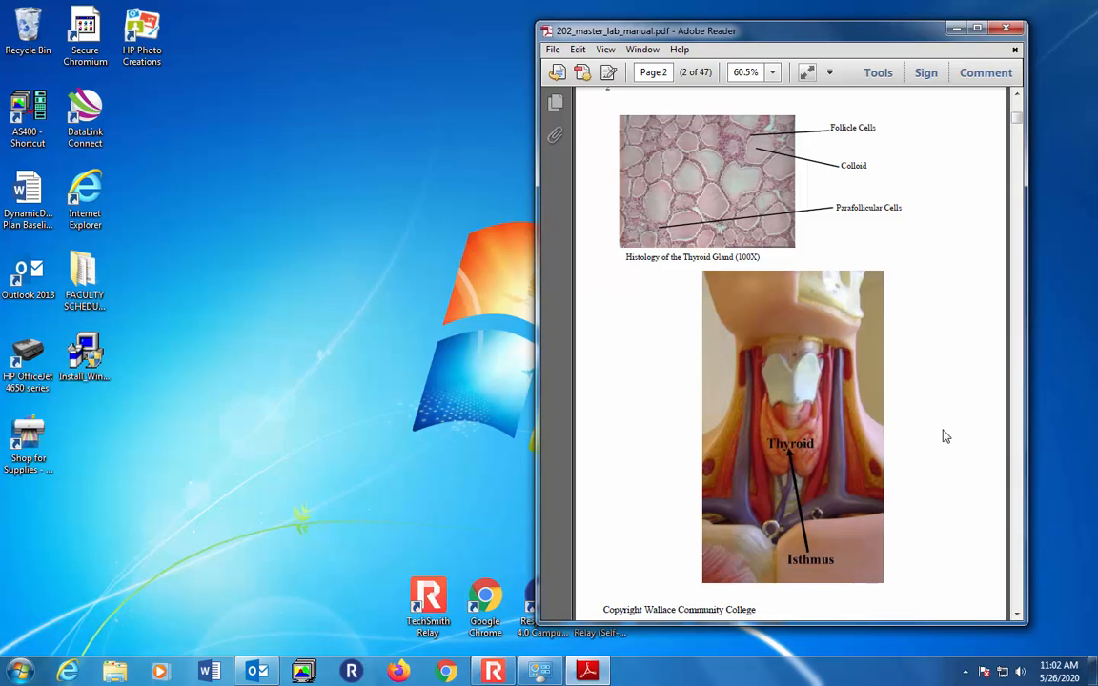
pyautogui.scroll(-3)
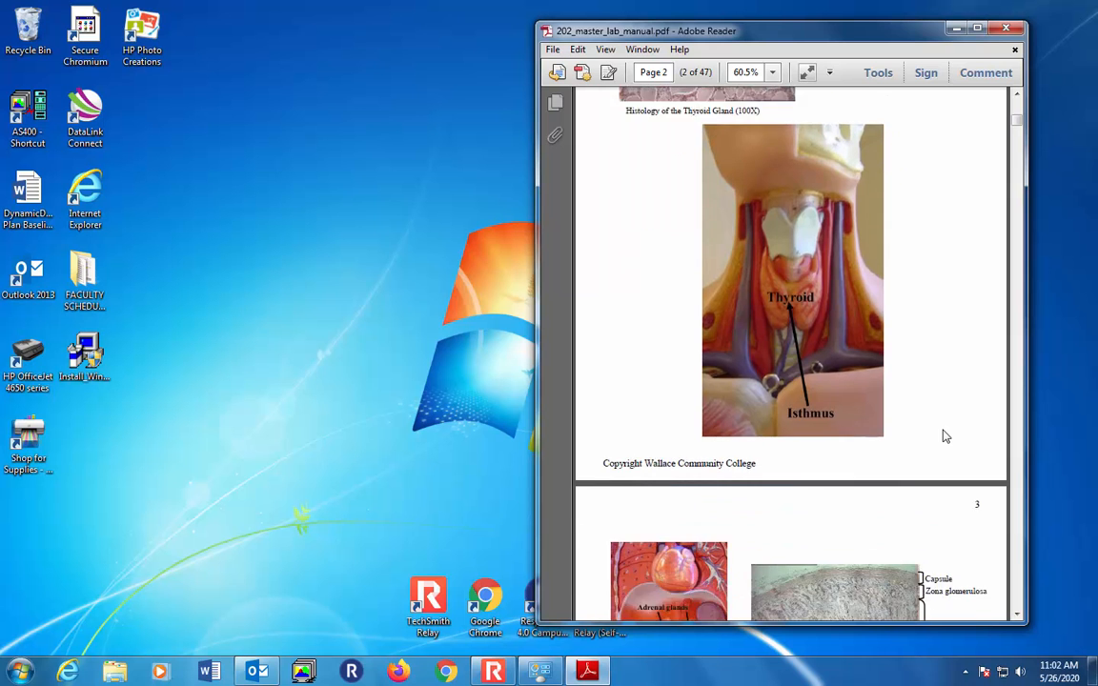
pyautogui.scroll(-3)
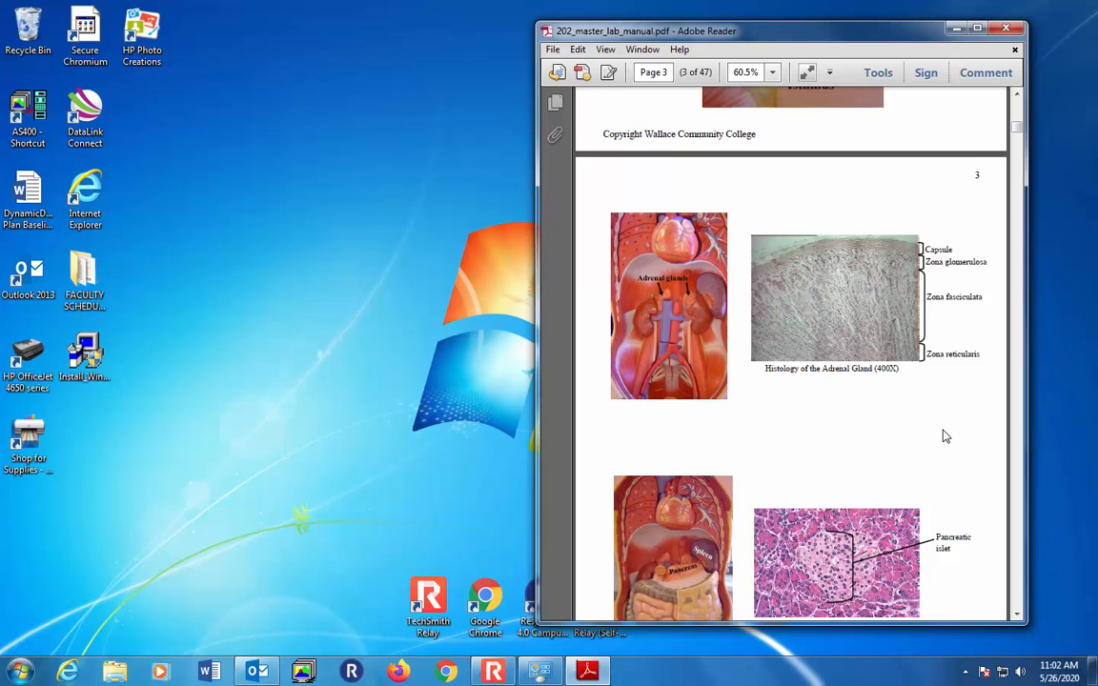
pyautogui.scroll(-3)
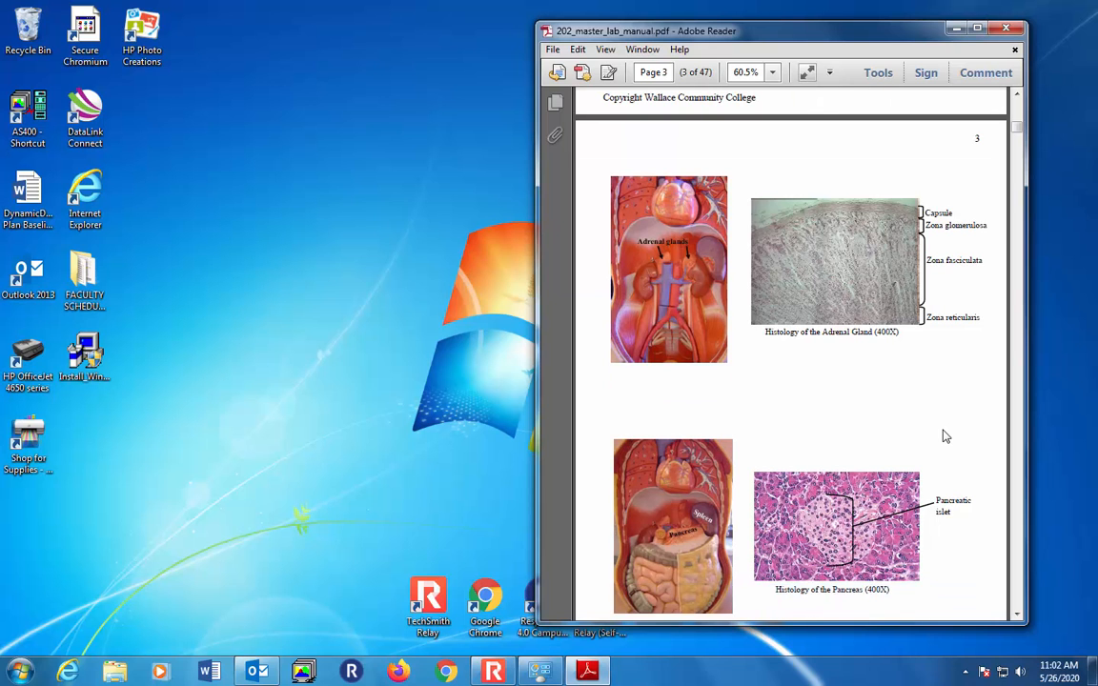
pyautogui.moveTo(912, 446)
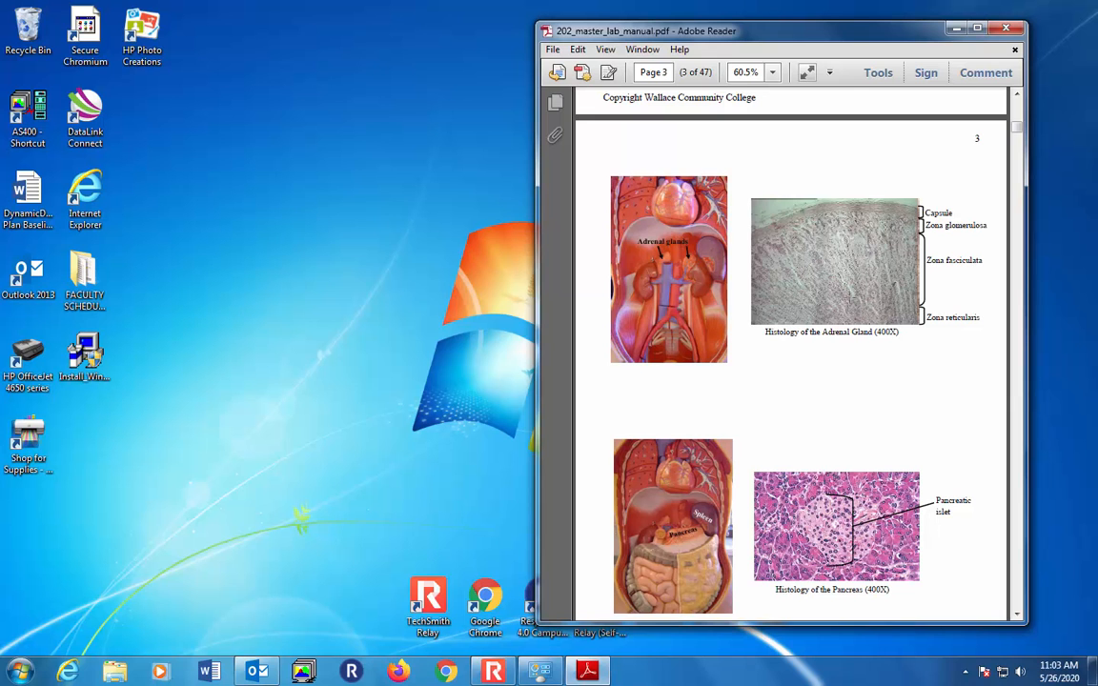
pyautogui.moveTo(868, 387)
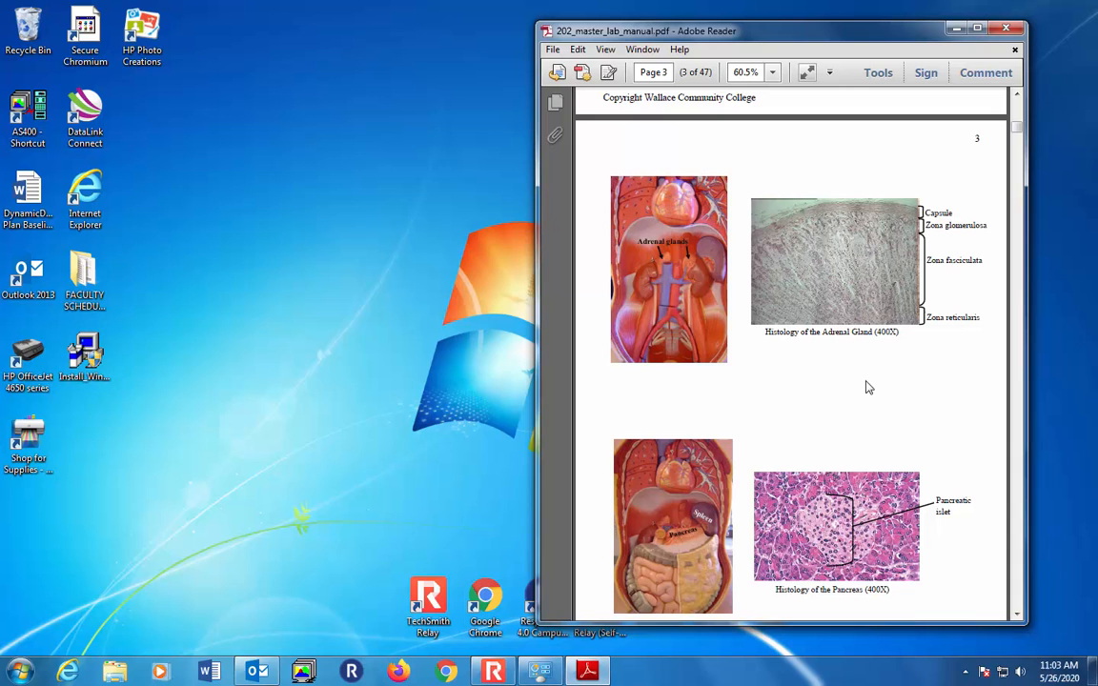
pyautogui.moveTo(923, 206)
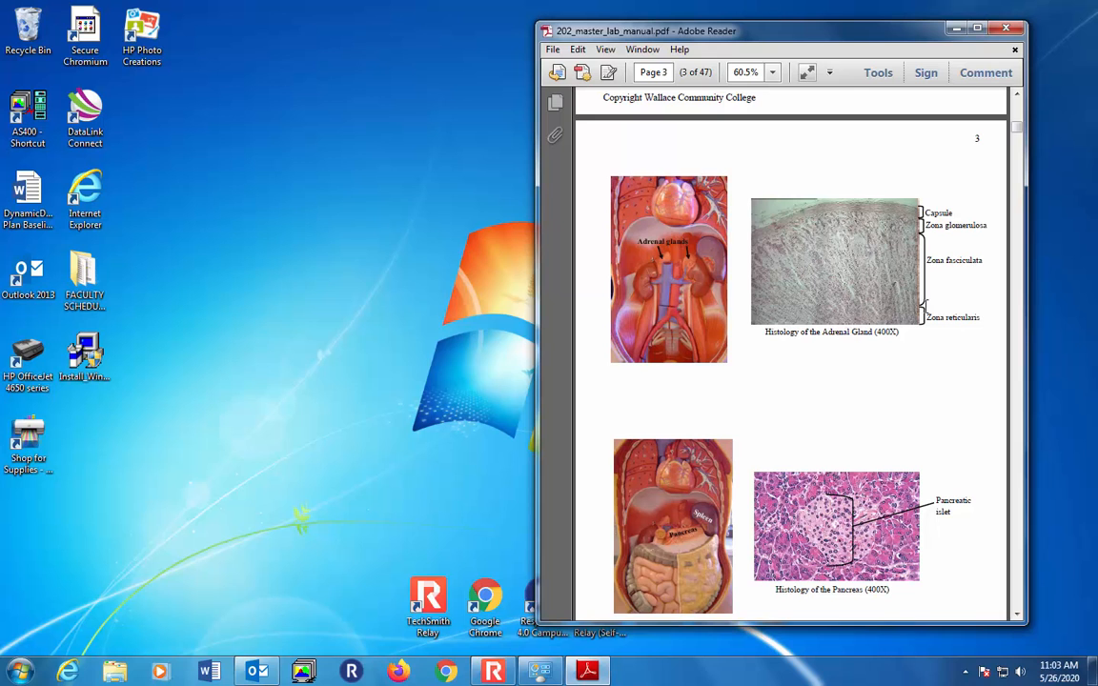
pyautogui.moveTo(837, 328)
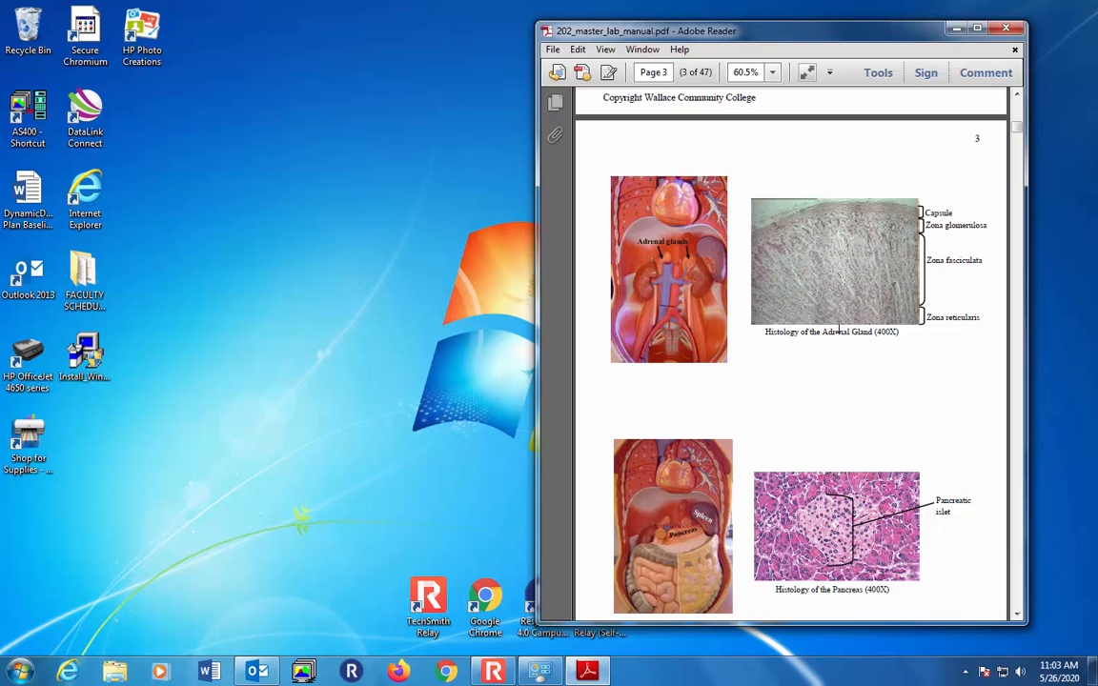
pyautogui.scroll(-3)
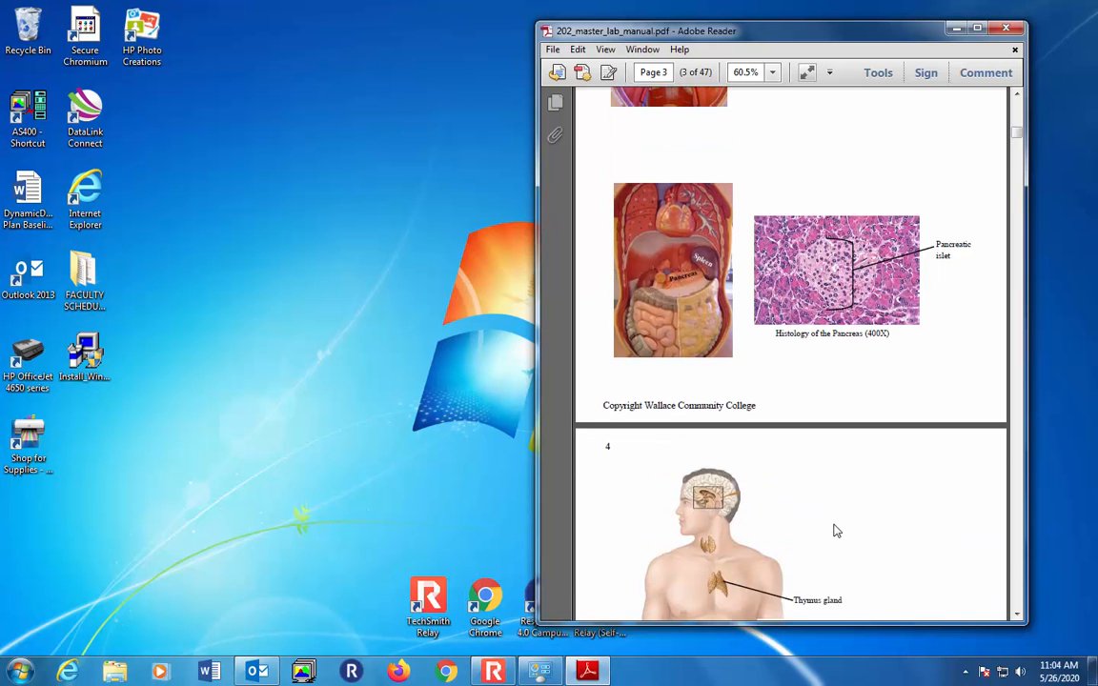
pyautogui.scroll(-3)
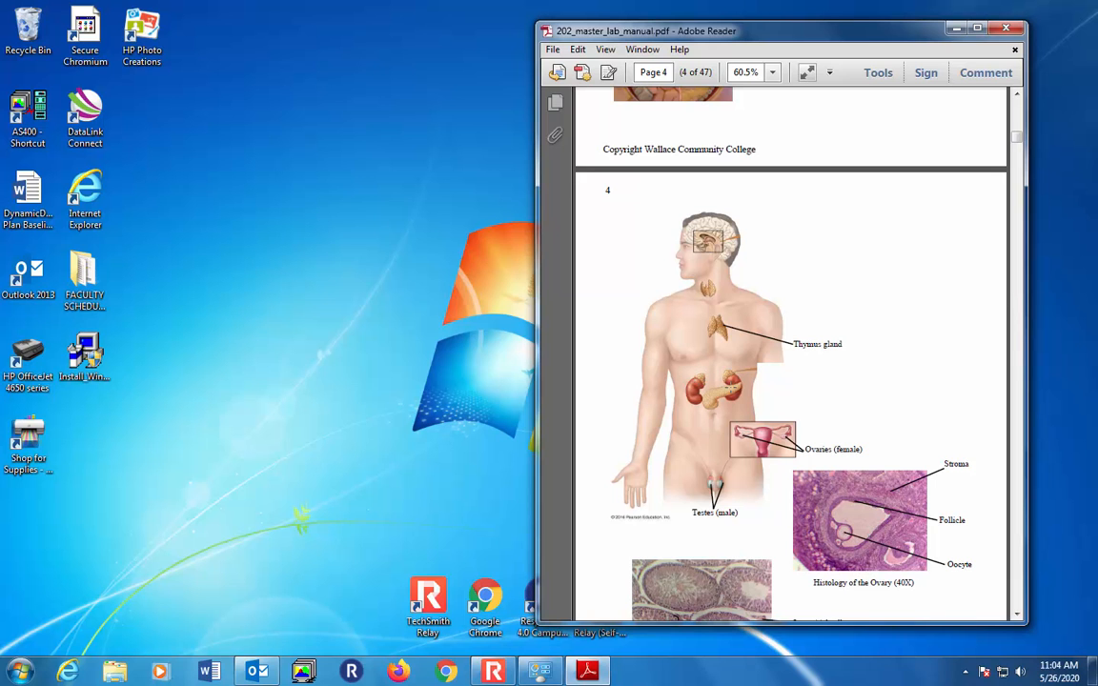
pyautogui.moveTo(722, 434)
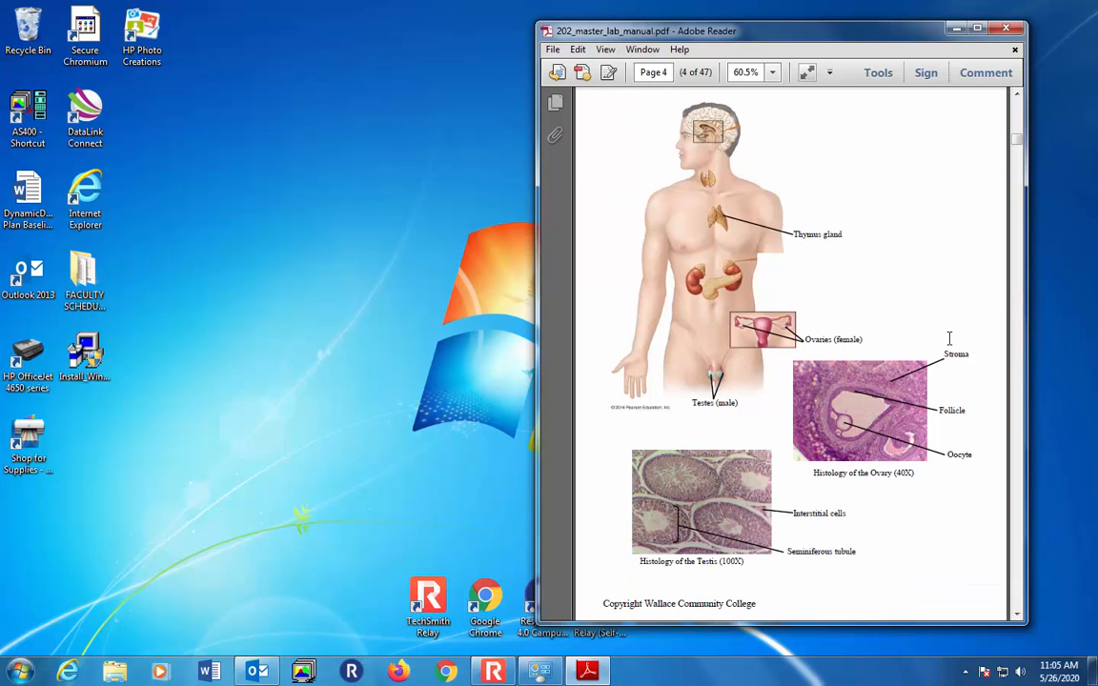
pyautogui.moveTo(875, 475)
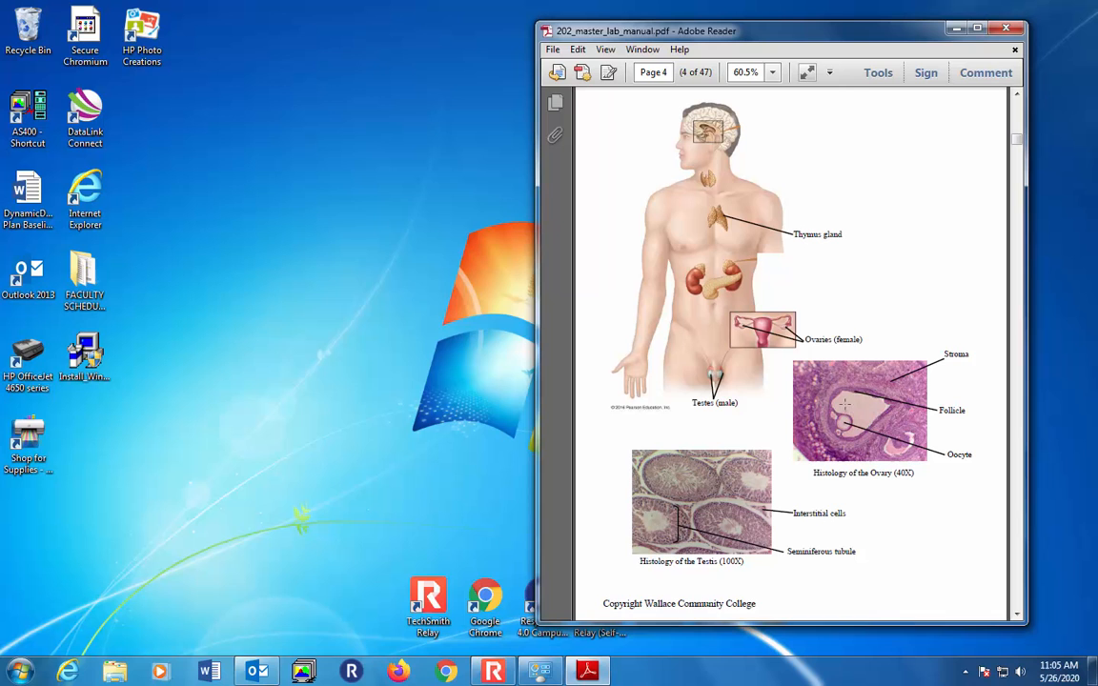
pyautogui.moveTo(694, 585)
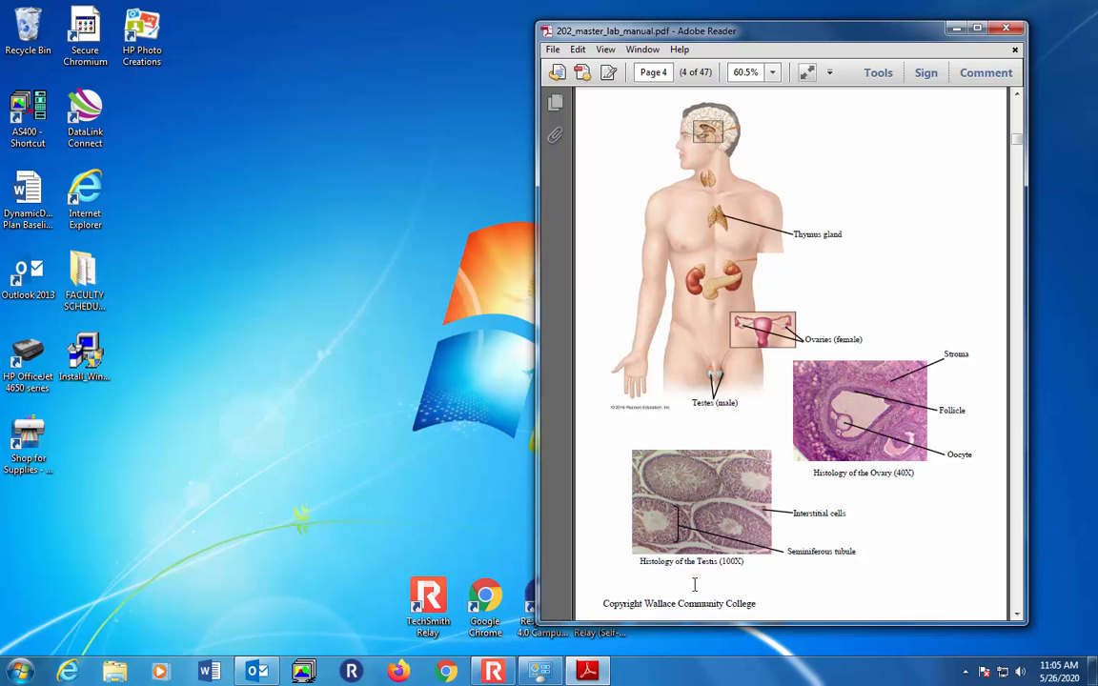
pyautogui.moveTo(696, 587)
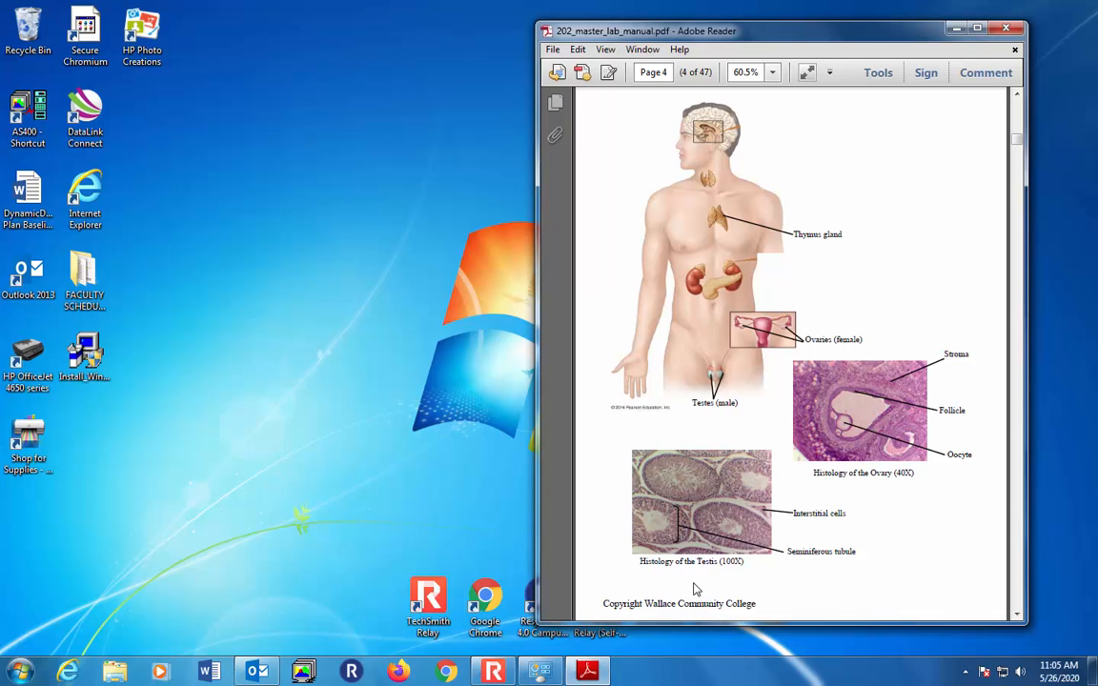